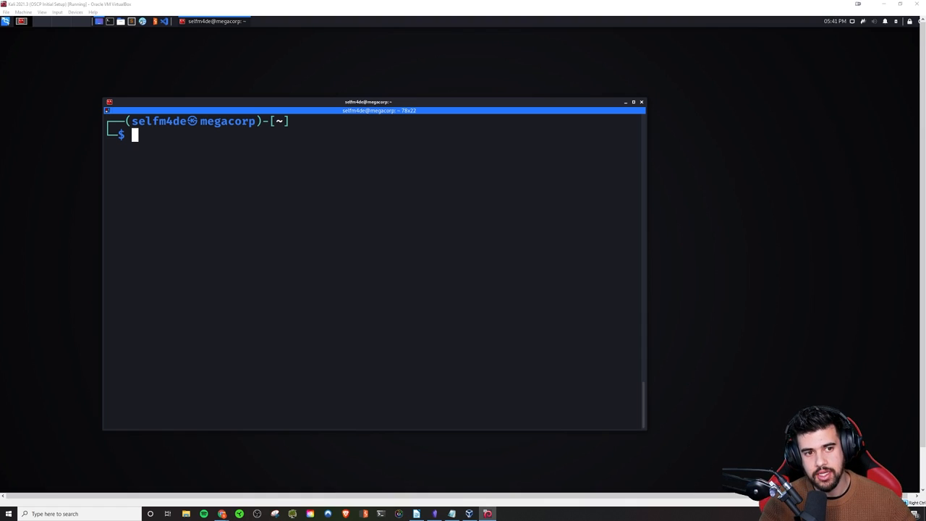
mouse_move(7, 306)
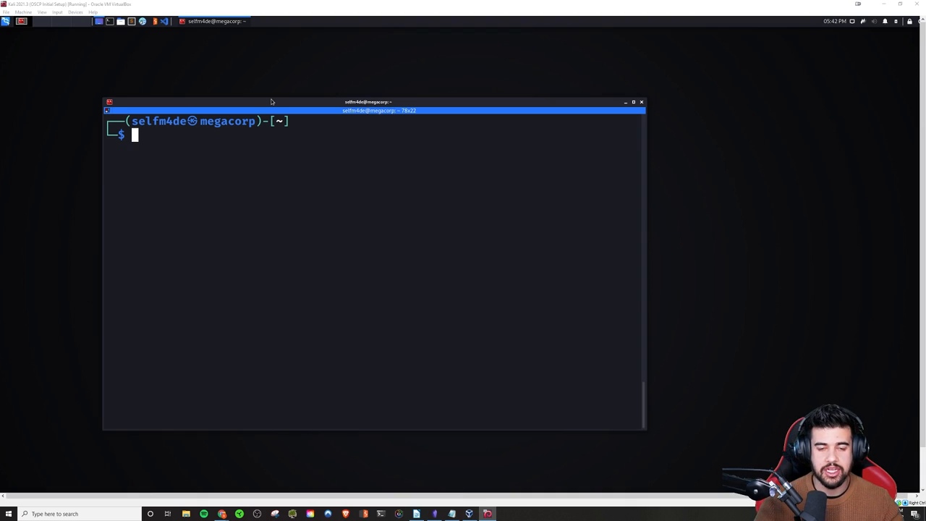
Run sudo apt install bloodhound and answer Y; neo4j download fails with 404 Not Found
left_click_drag(272, 101, 327, 96)
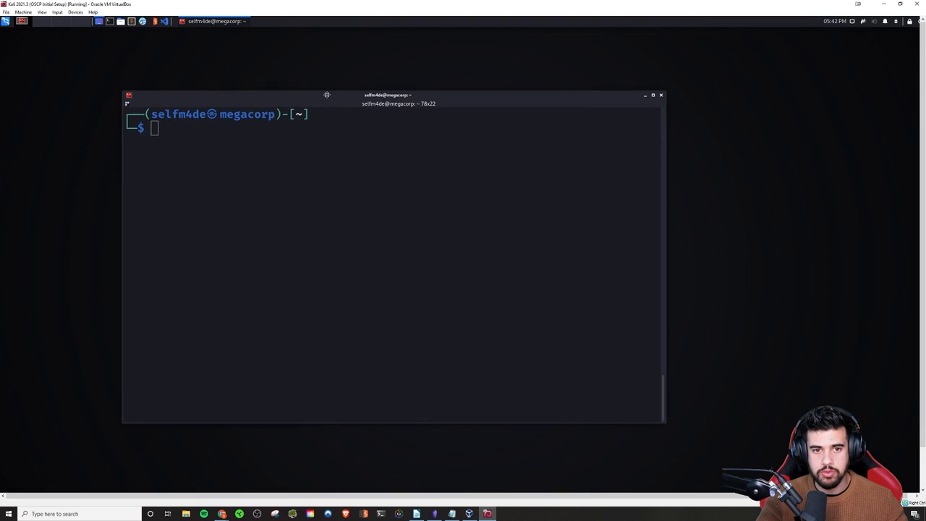
left_click(390, 95)
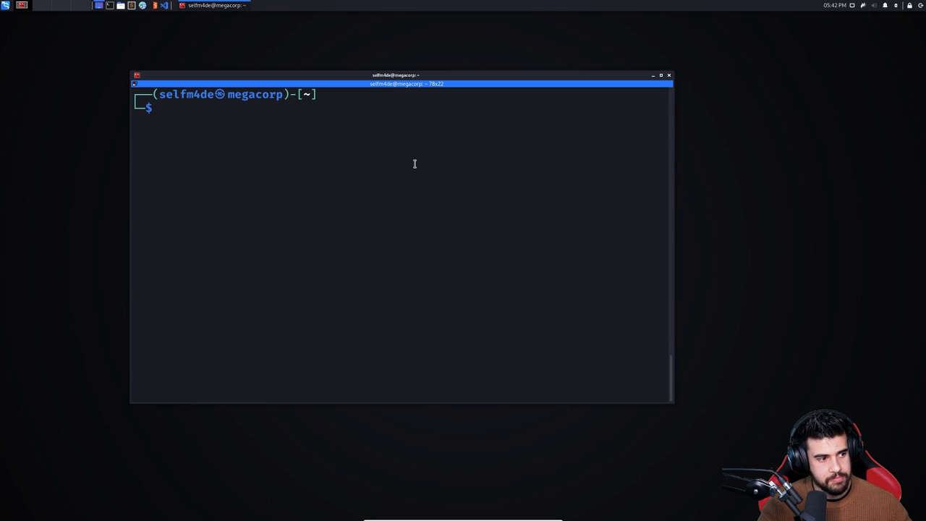
left_click_drag(396, 76, 412, 84)
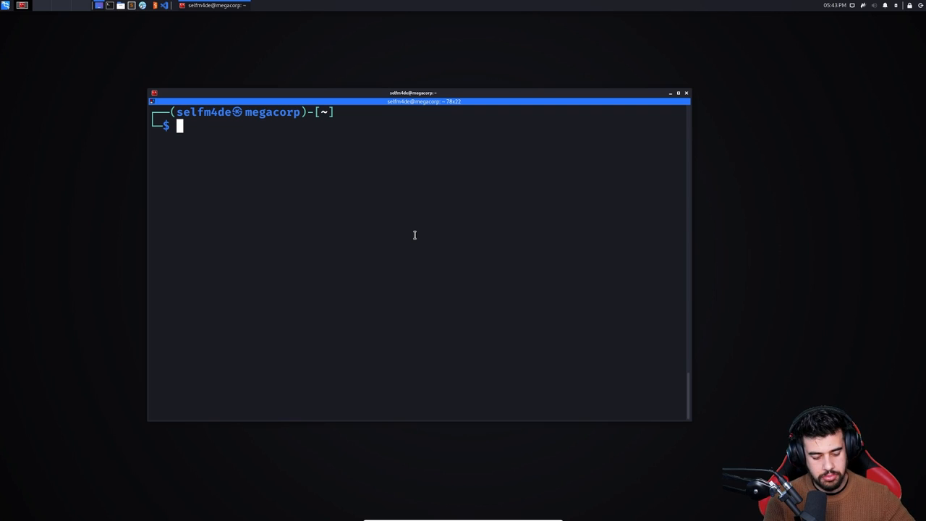
type("sudo apt install texlive-latex-recommended texlive-fonts-extra texlive-latex-extra pandoc p7zip-full")
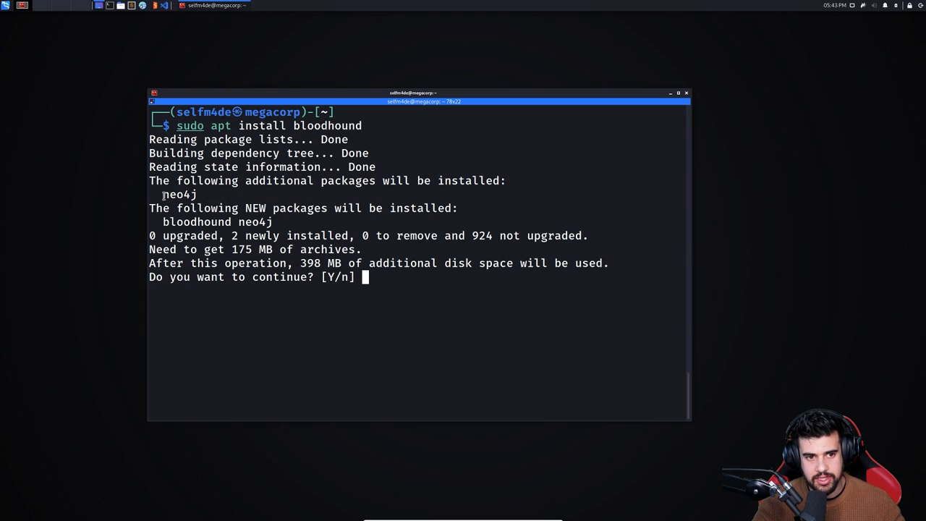
double_click(179, 194)
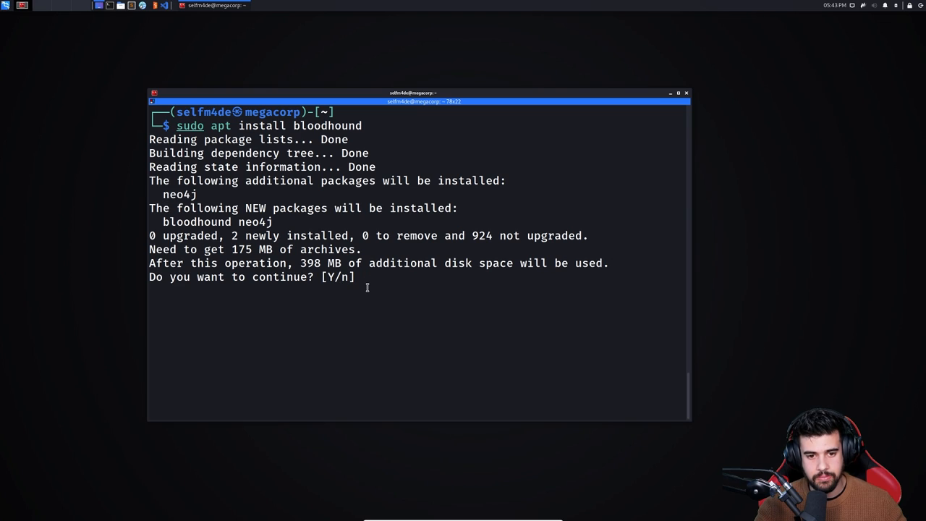
key("Return")
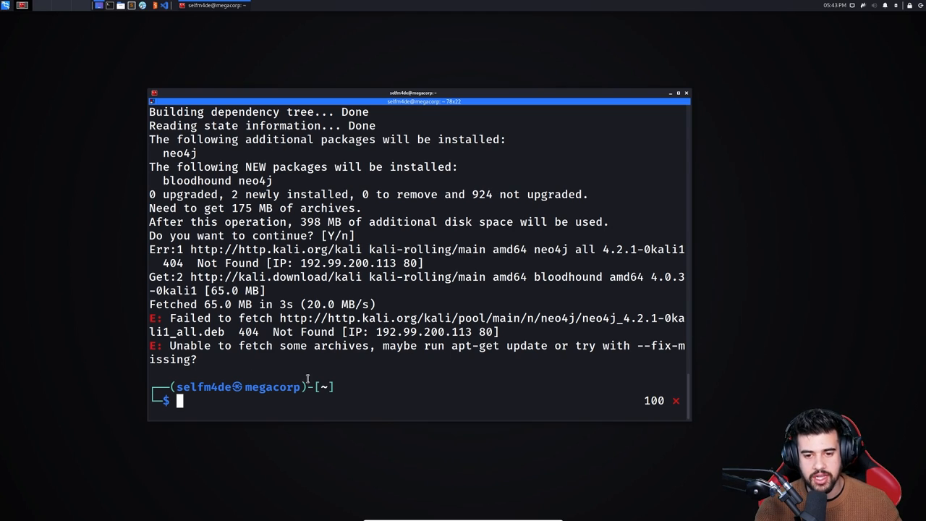
Rerun sudo apt install bloodhound after refreshing, installing bloodhound 4.0.3 with neo4j 4.4.2
double_click(489, 345)
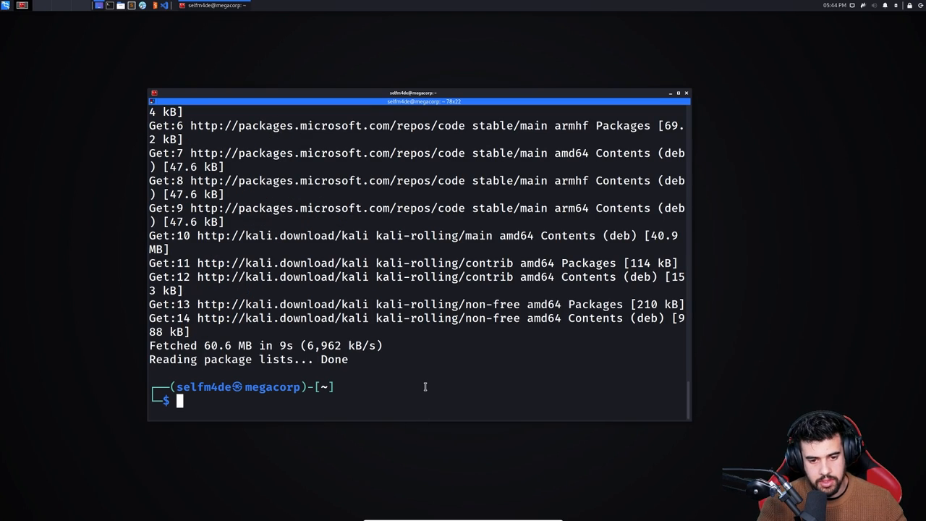
type("sudo apt install bloodhound")
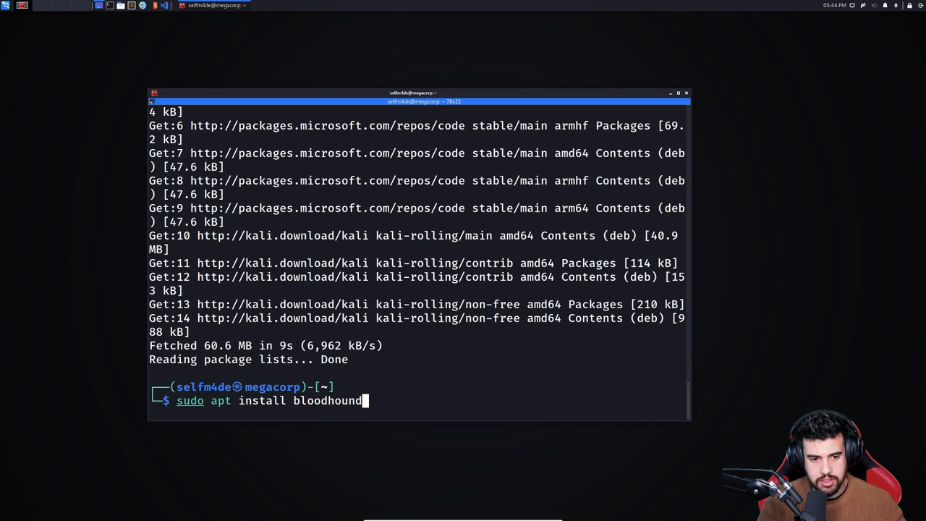
key("Return")
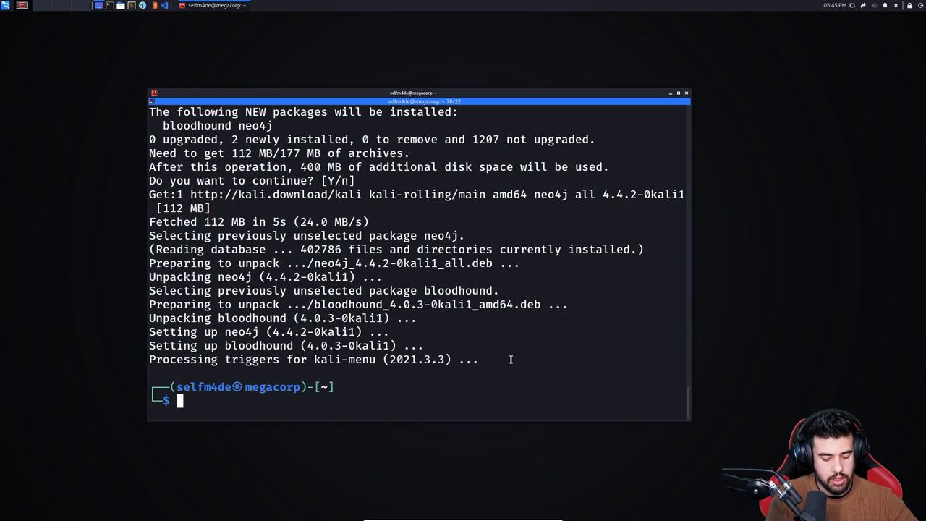
Start the Neo4j database server with sudo neo4j console
type("sudo apt install bloodhound")
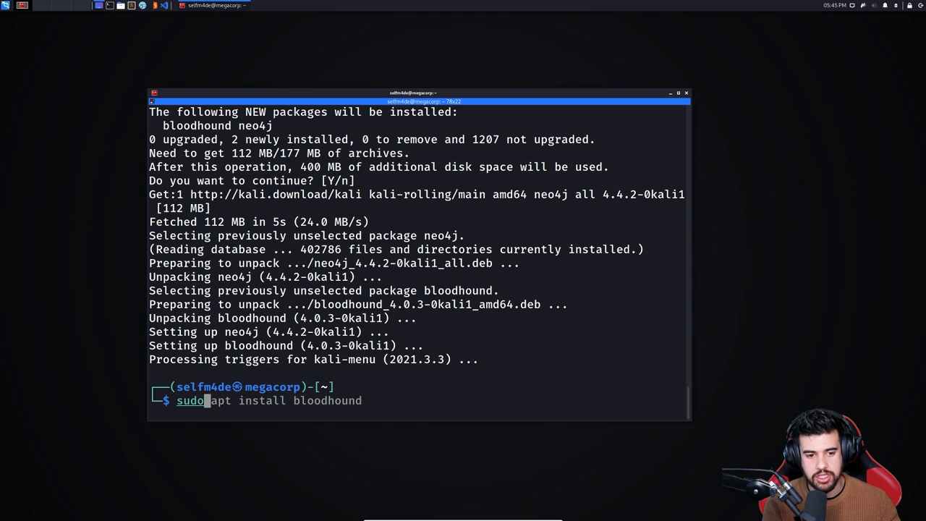
type("neo4j con")
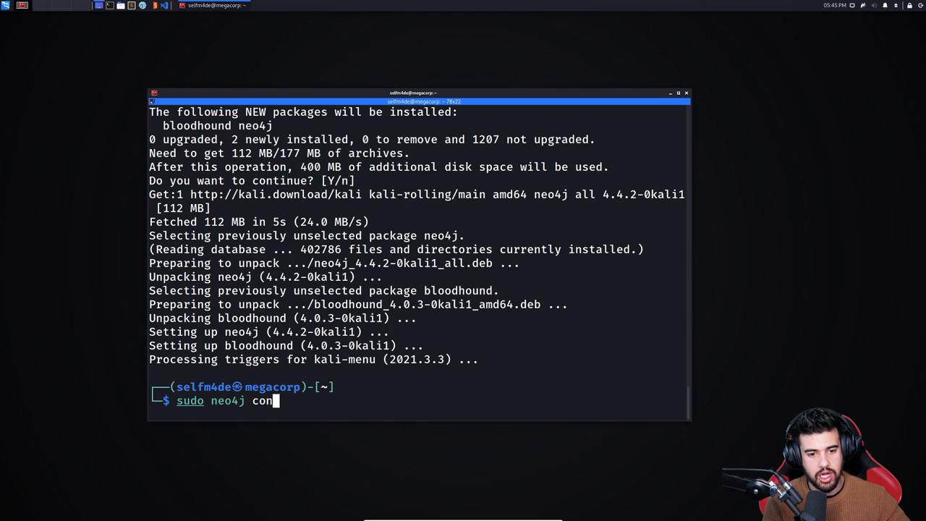
type("sole")
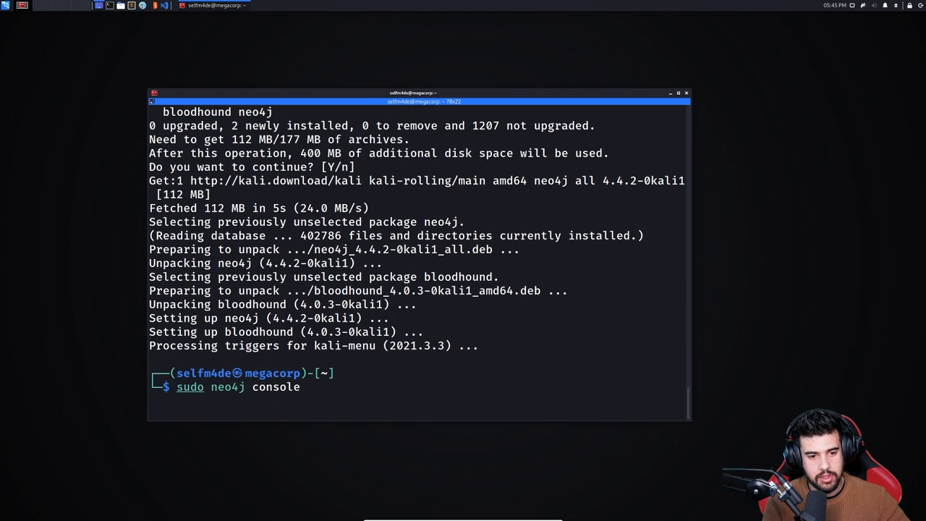
key("Return")
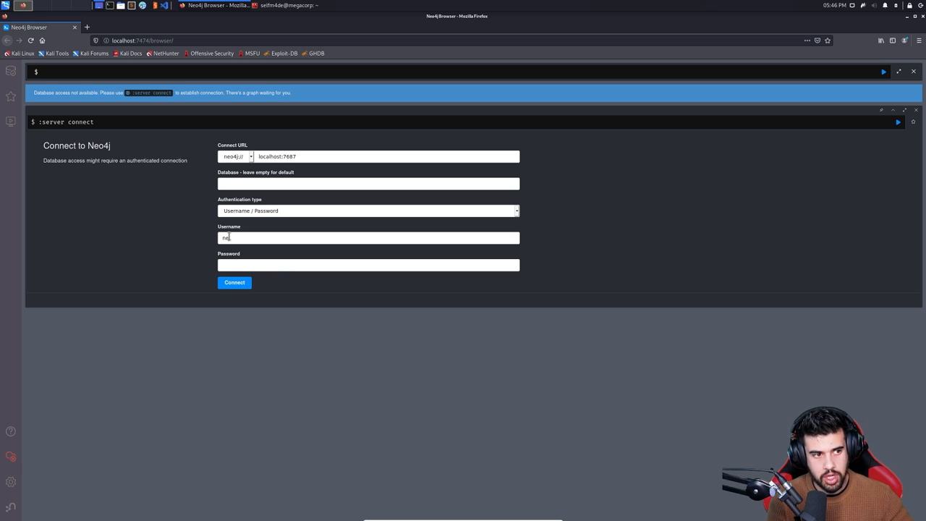
mouse_move(228, 211)
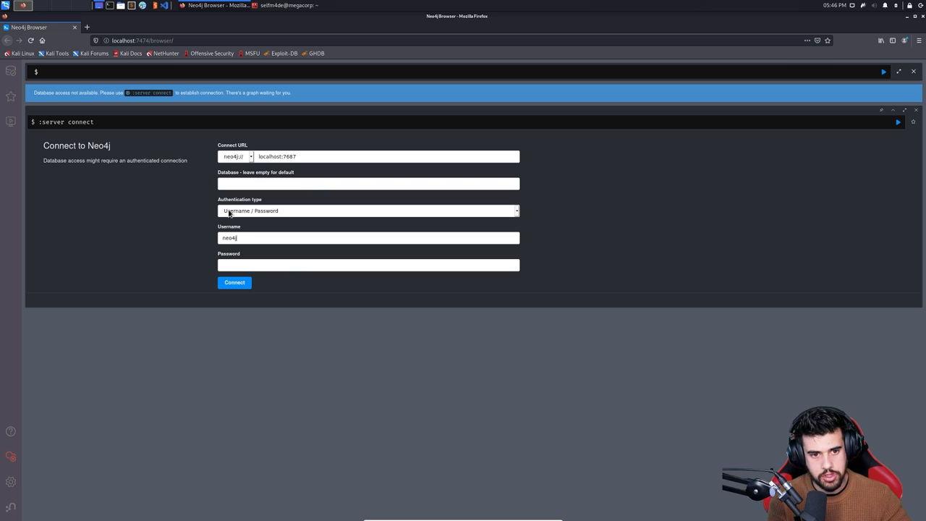
left_click(368, 264)
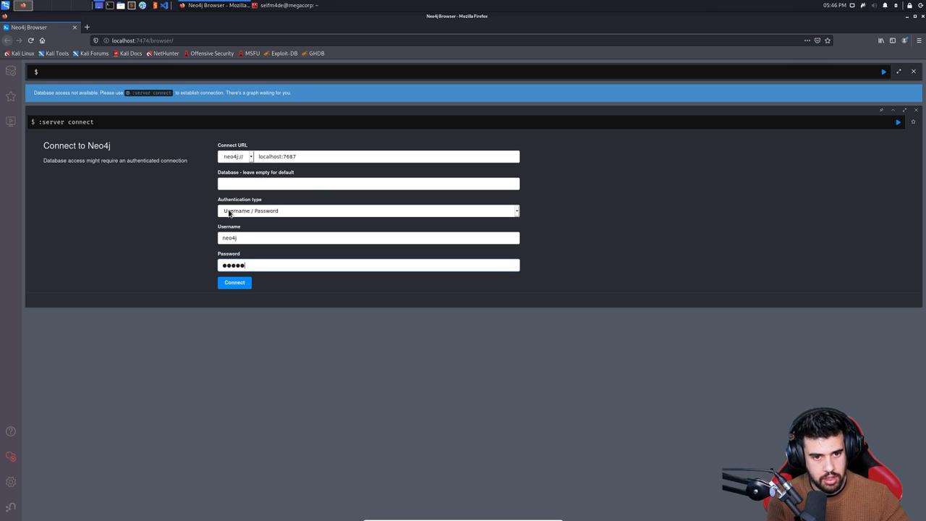
left_click(235, 282)
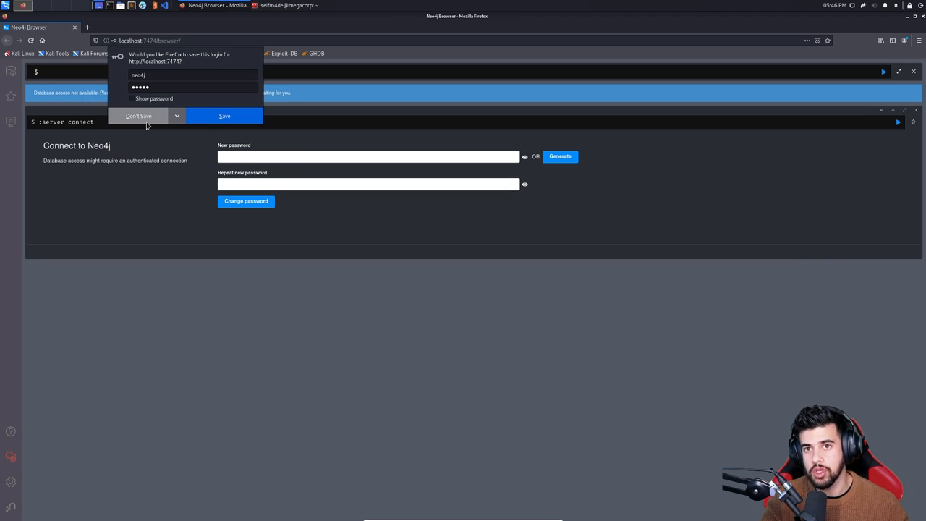
Decline Firefox's save-login prompt and set a new neo4j password, completing the connection
left_click(139, 116)
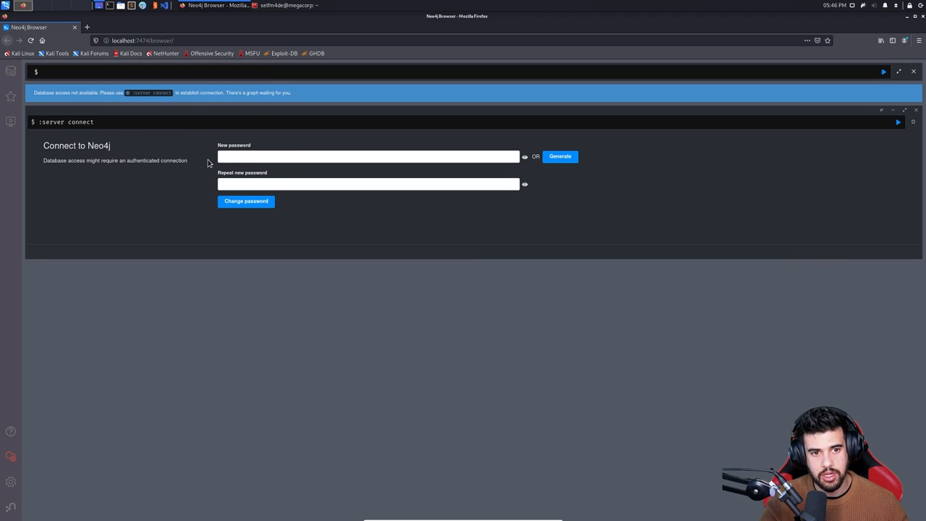
mouse_move(211, 144)
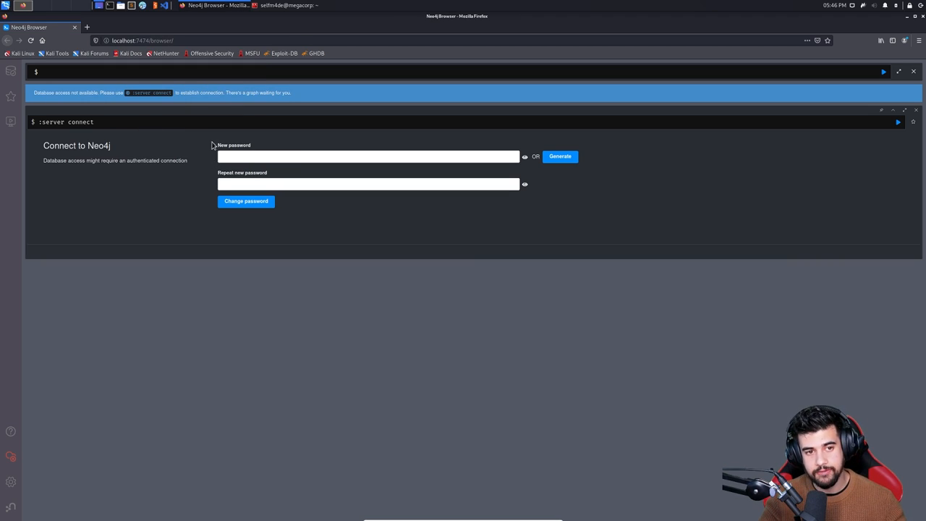
left_click(369, 156)
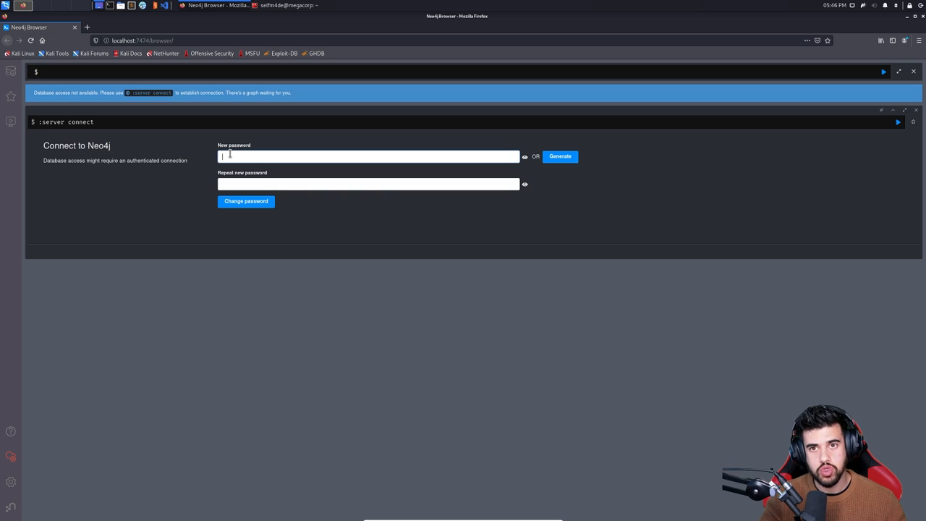
type("•••")
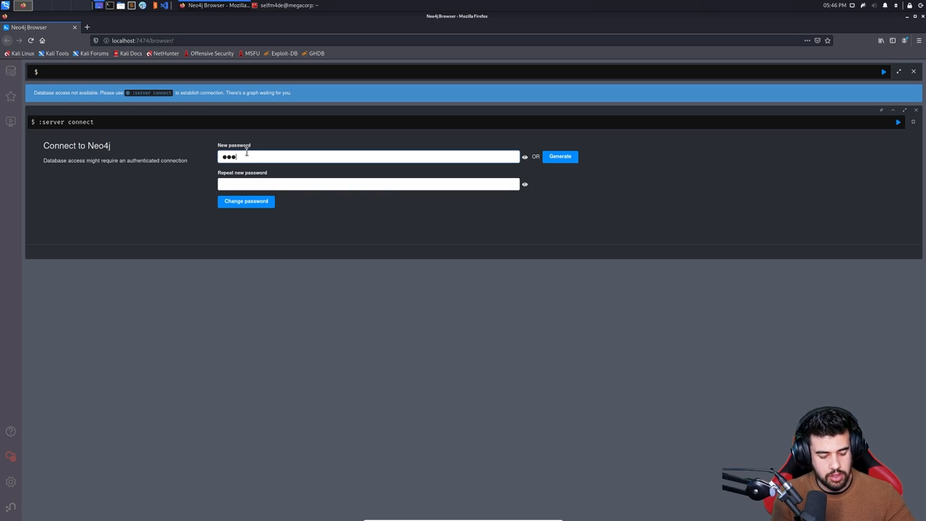
left_click(368, 183)
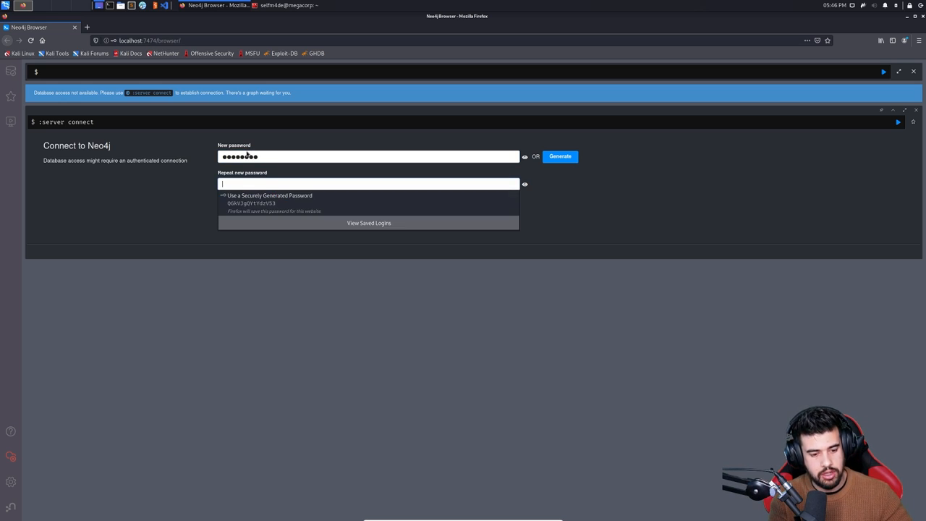
type("•••••••")
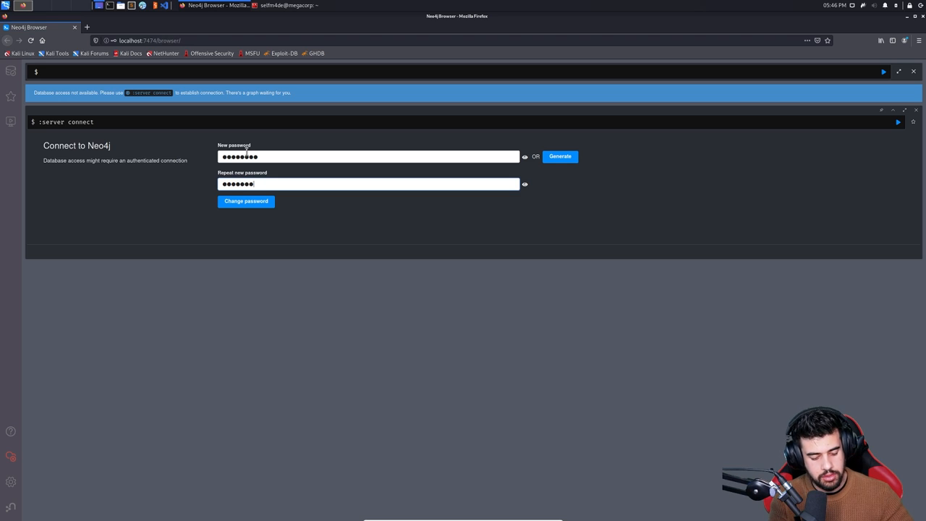
left_click(246, 201)
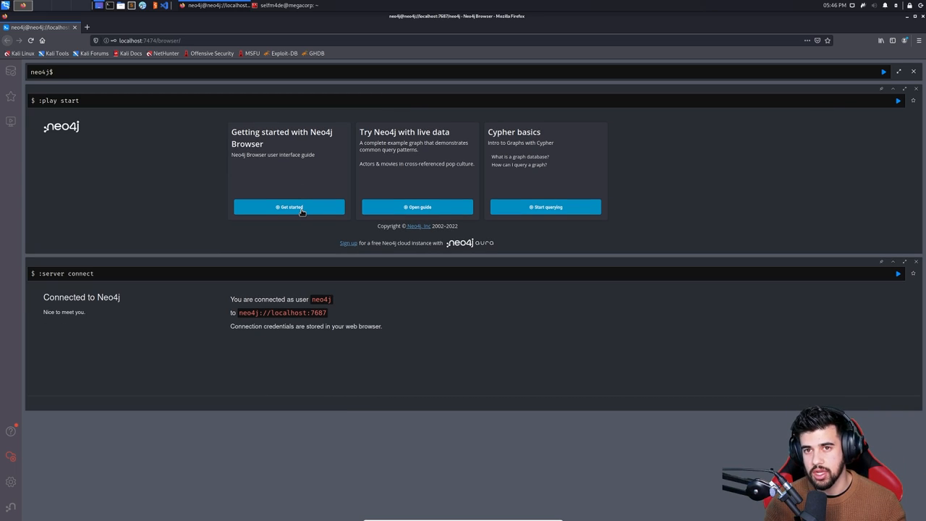
mouse_move(361, 218)
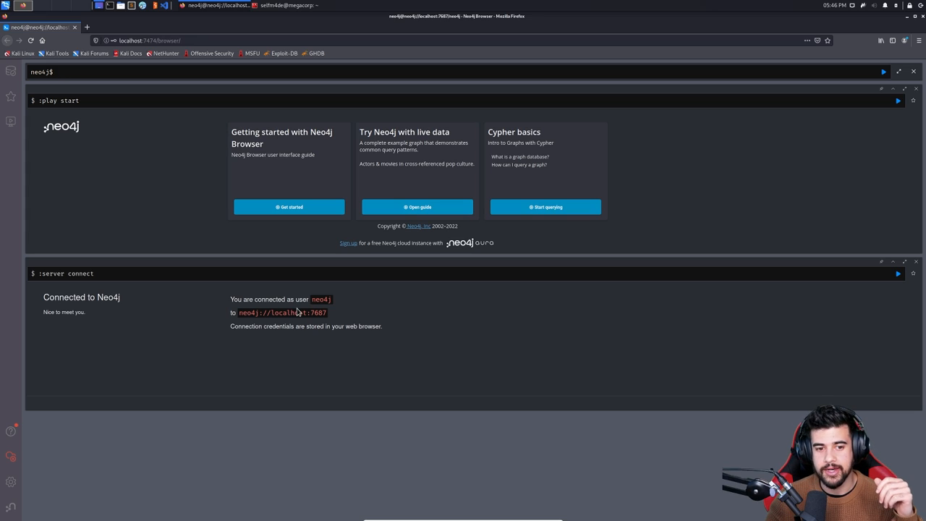
mouse_move(219, 78)
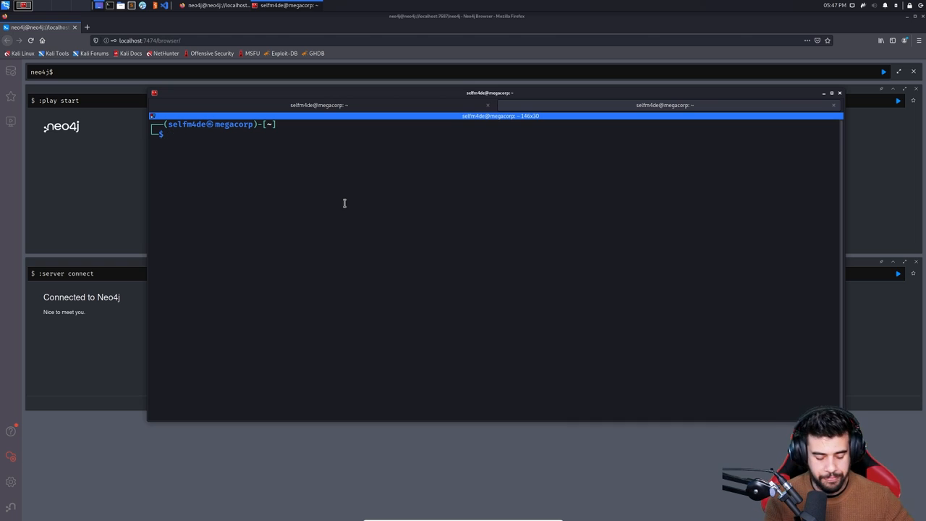
Check the install path with which bloodhound, getting /usr/bin/bloodhound, then launch BloodHound
type("b")
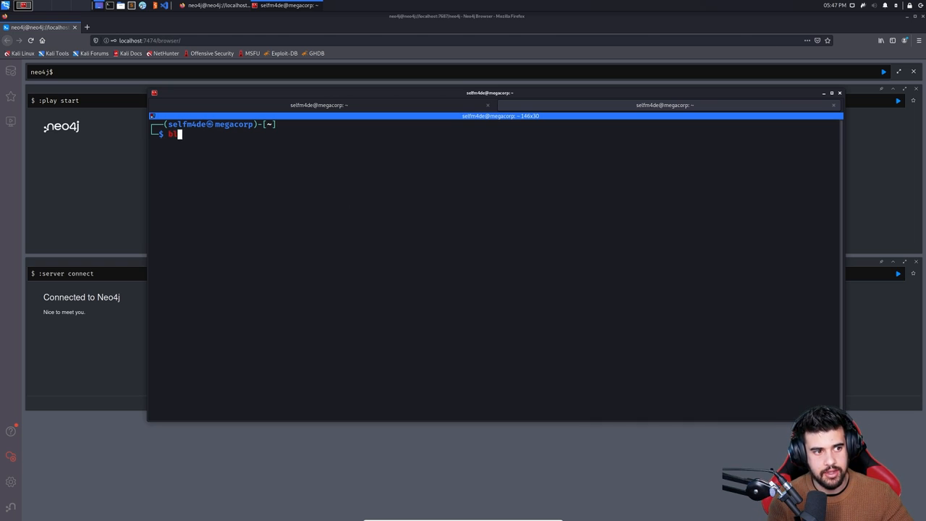
type("loodhound")
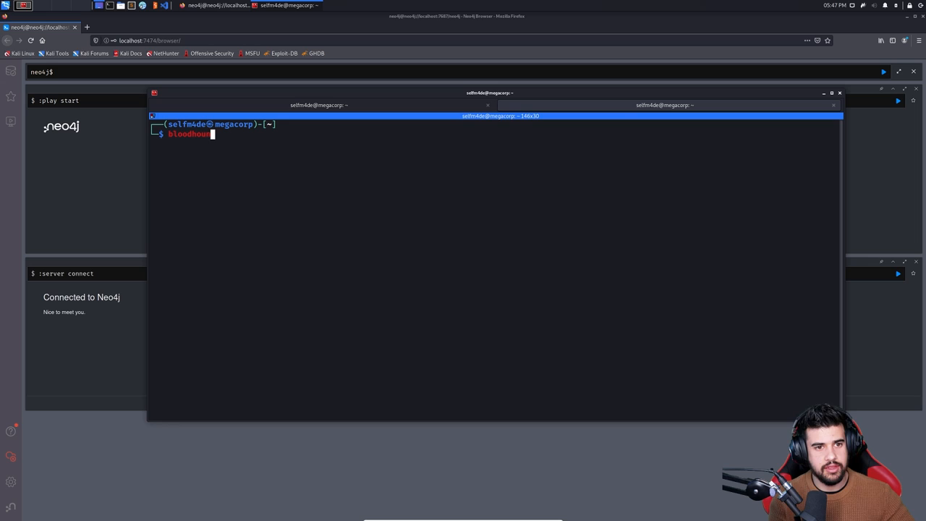
type("which crackmapexec")
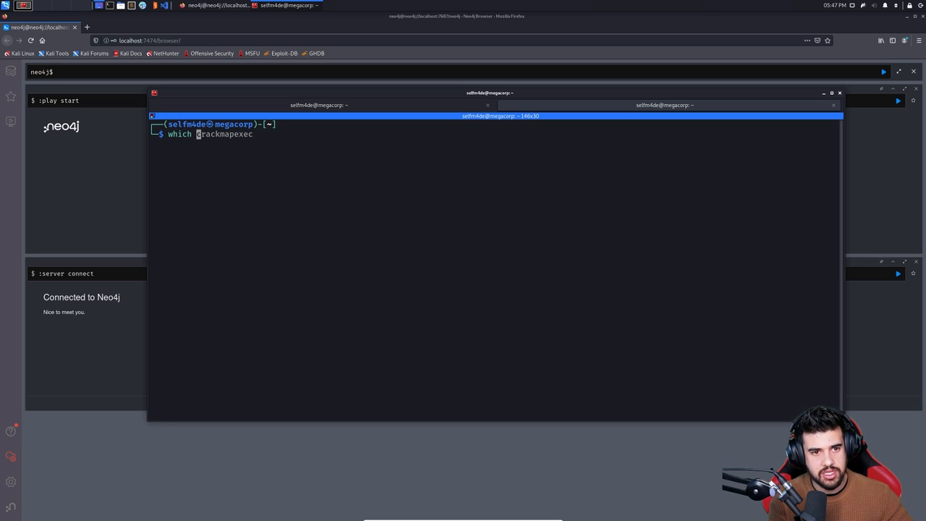
type("bloodhound")
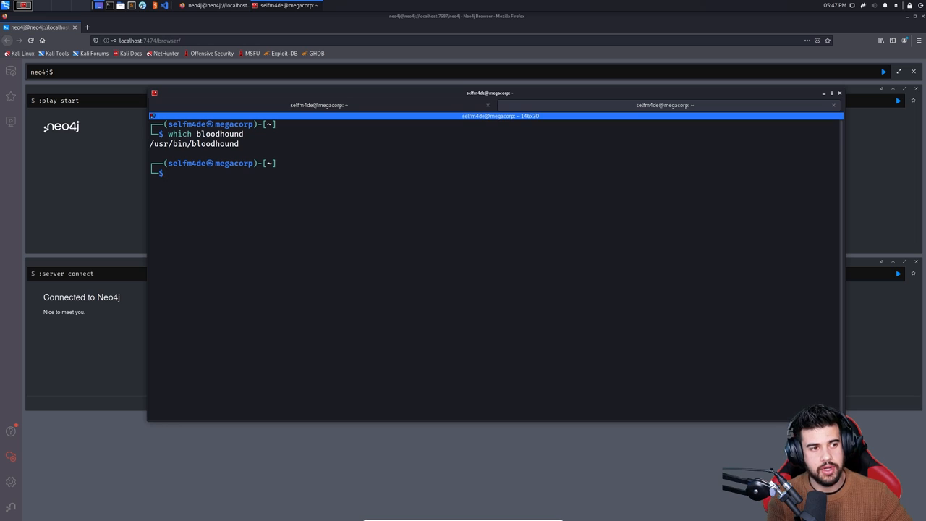
type("blood")
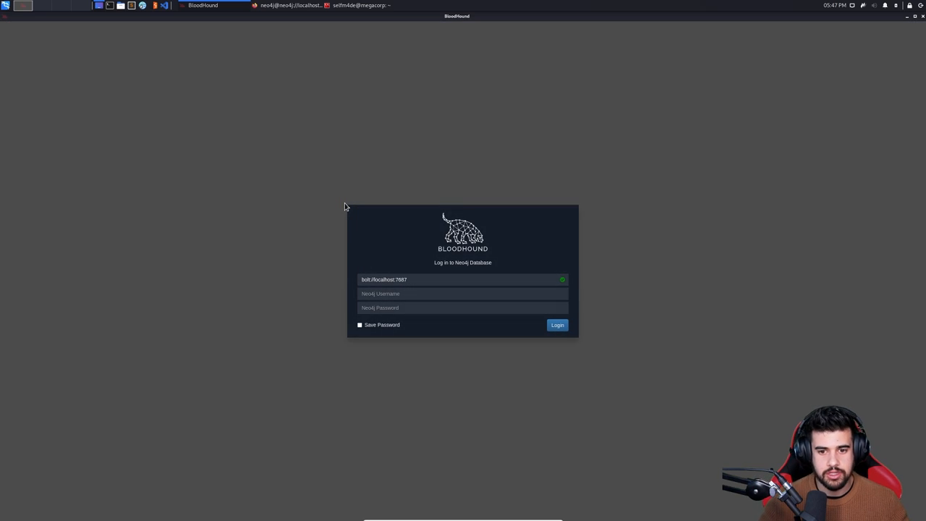
mouse_move(408, 245)
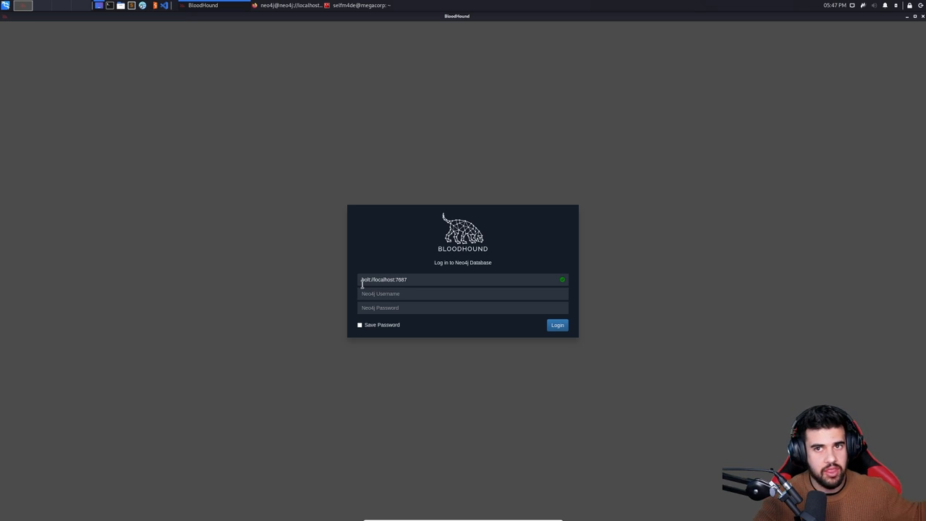
Log BloodHound in to Neo4j as neo4j with its password, reaching the empty graph workspace
left_click(463, 292)
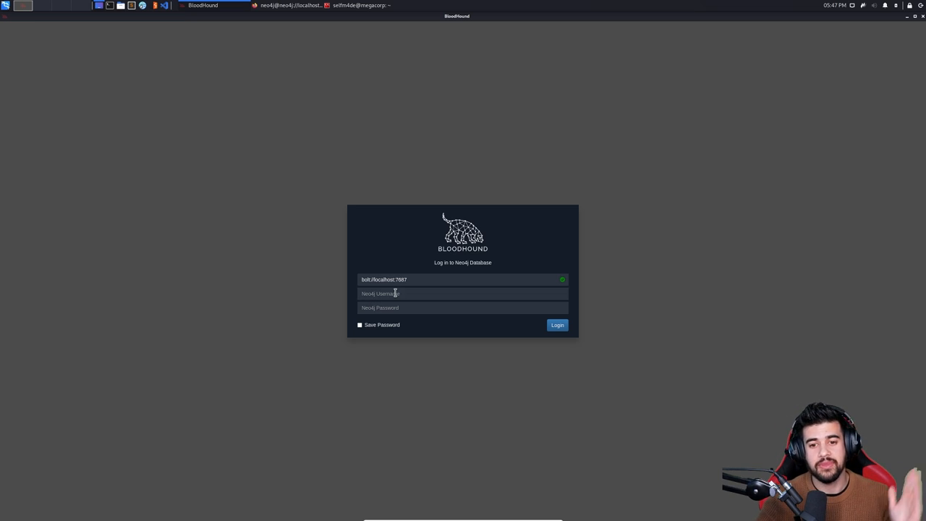
type("n")
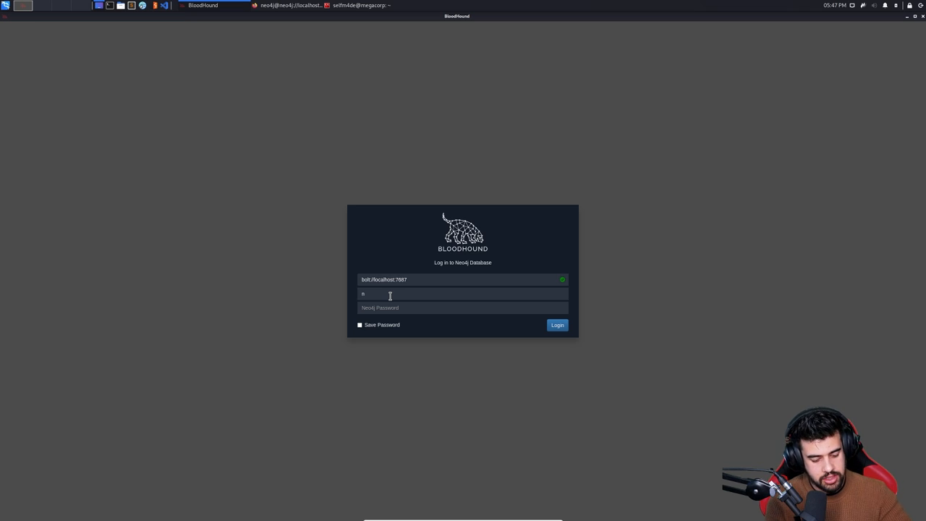
type("eo4j")
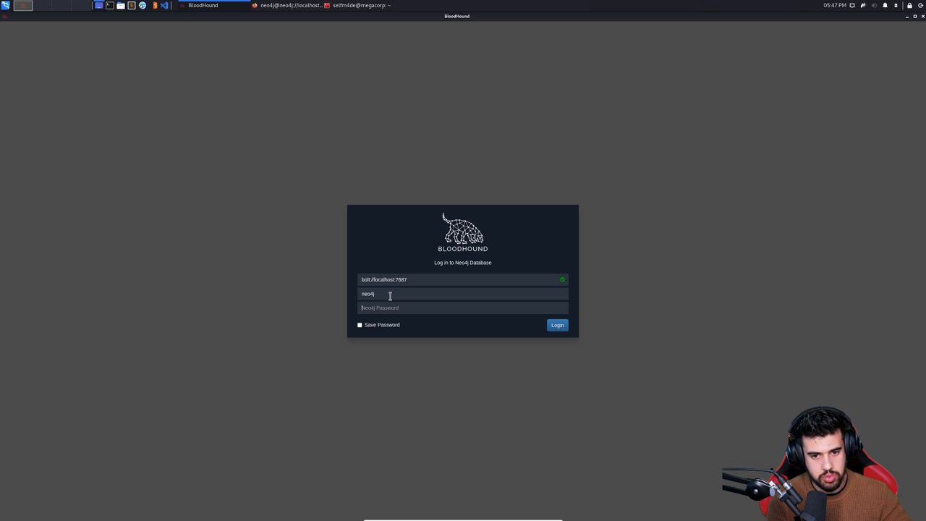
type("password")
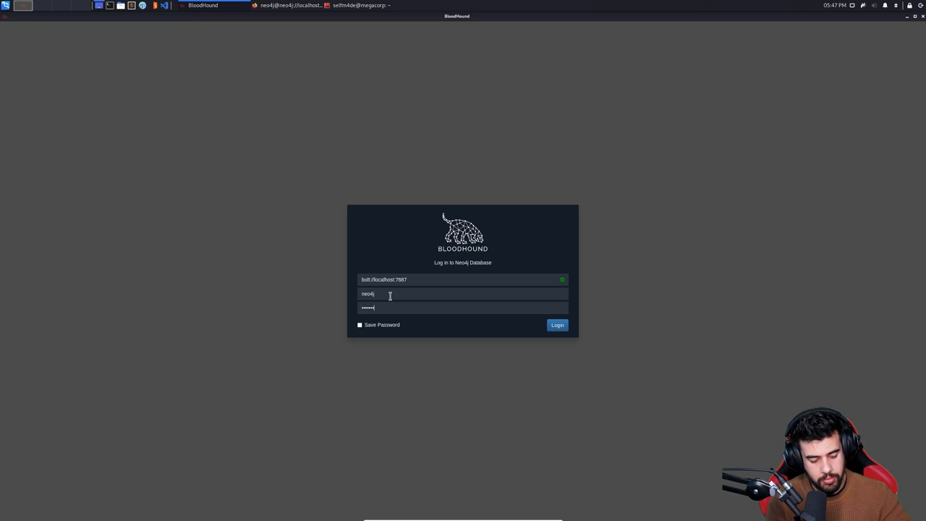
left_click(557, 324)
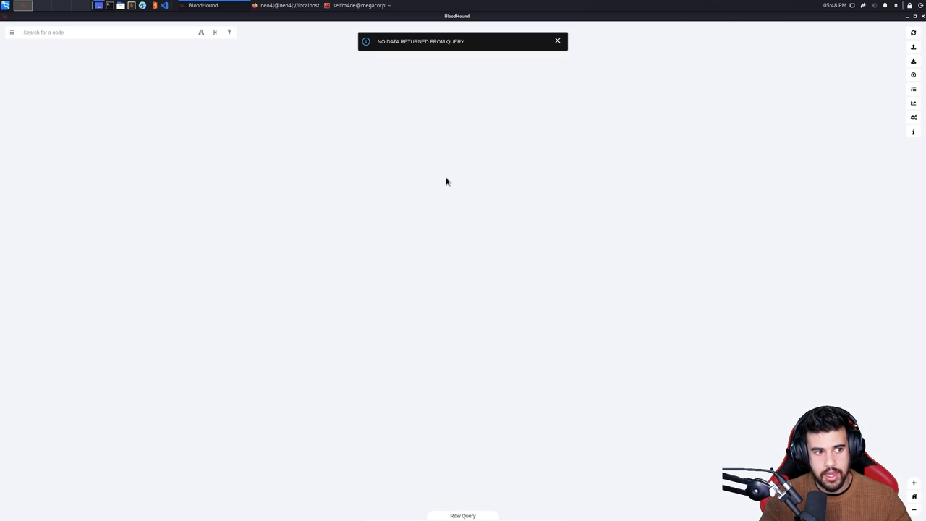
mouse_move(441, 184)
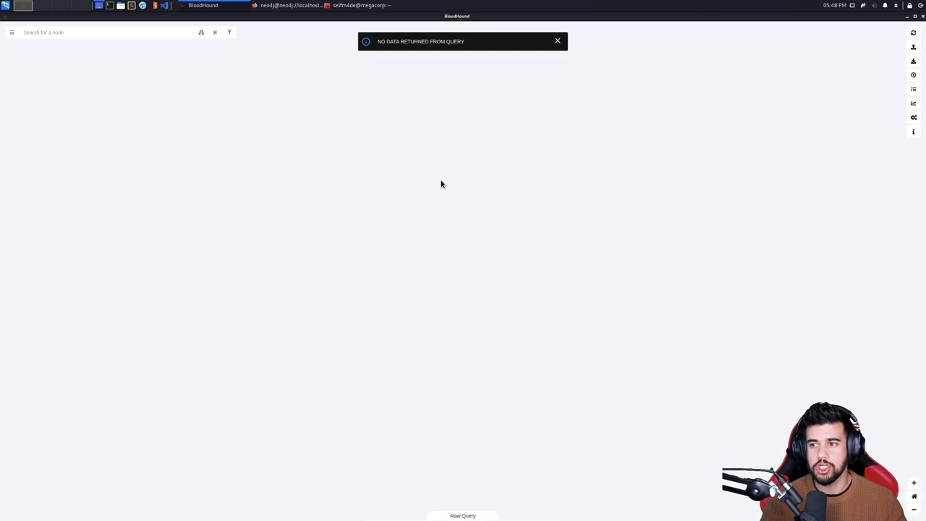
left_click(557, 40)
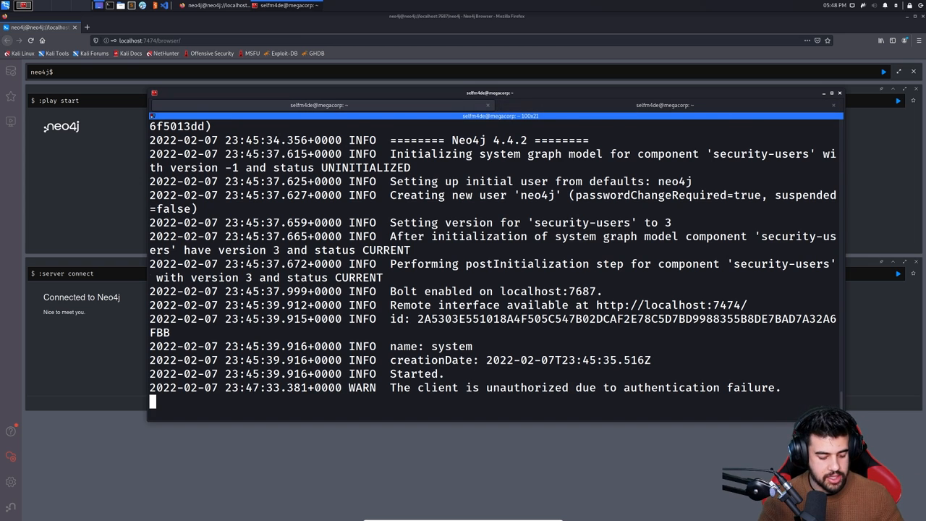
Stop Neo4j with Ctrl+C and relaunch it with sudo neo4j console
key("ctrl+c")
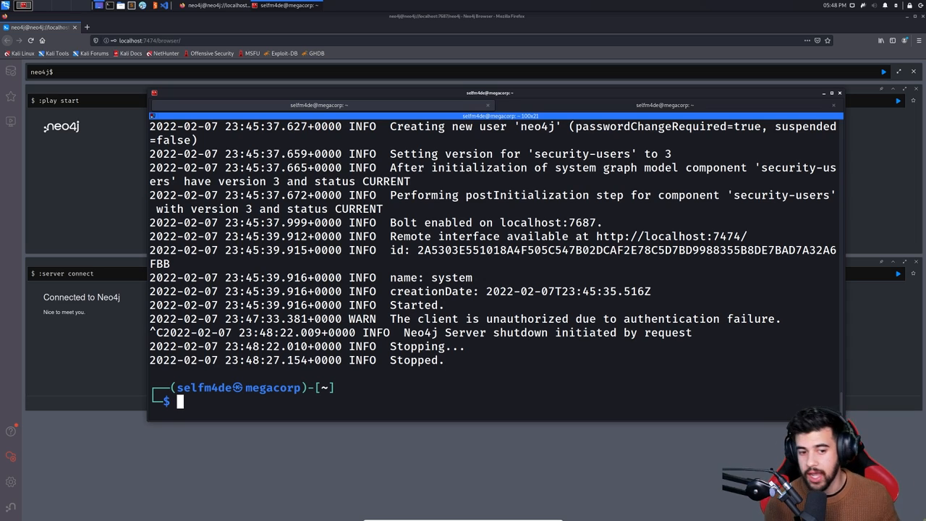
type("sudo neo4j console")
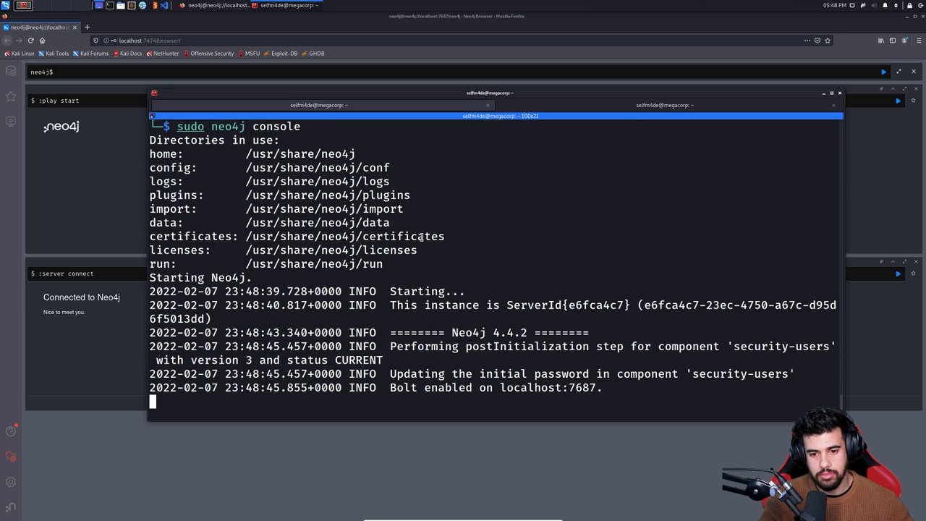
scroll("down", 3)
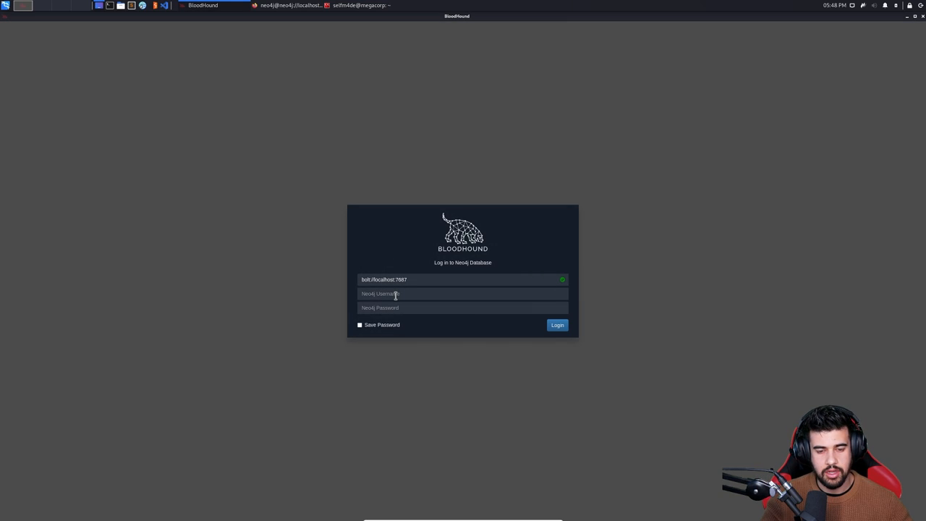
Log BloodHound back in as neo4j, retrying Login until the empty graph workspace opens
type("n")
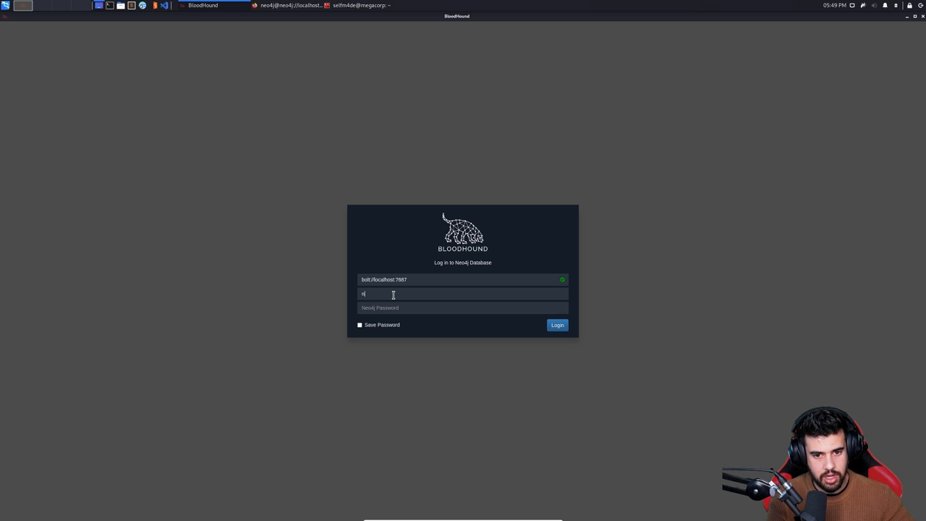
type("eo4j")
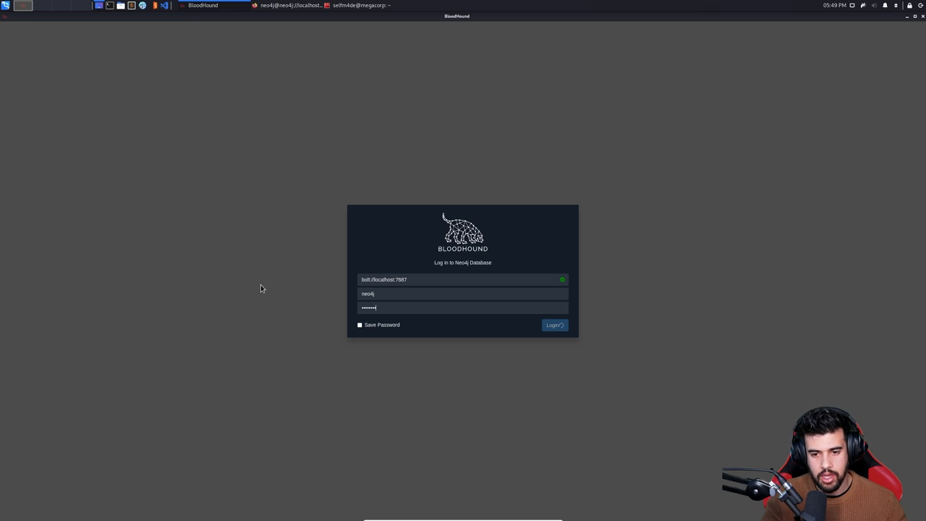
left_click(554, 324)
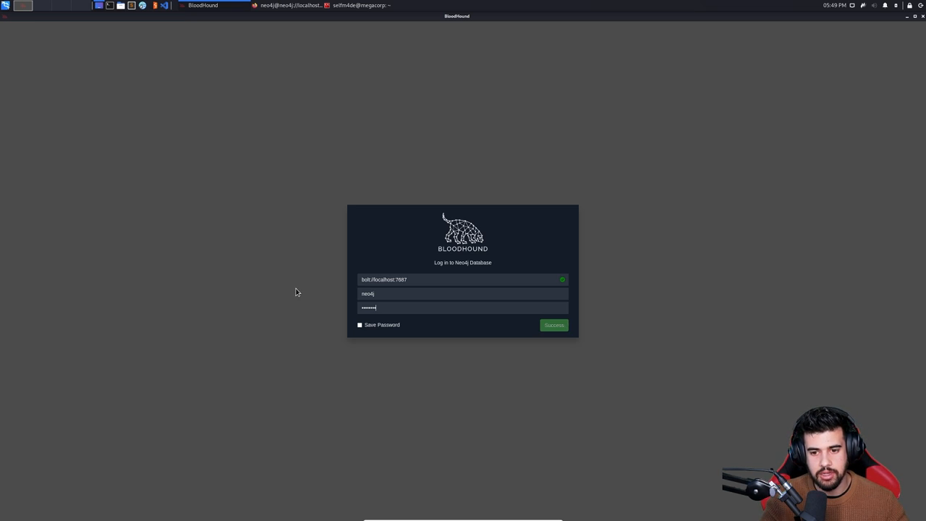
left_click(552, 324)
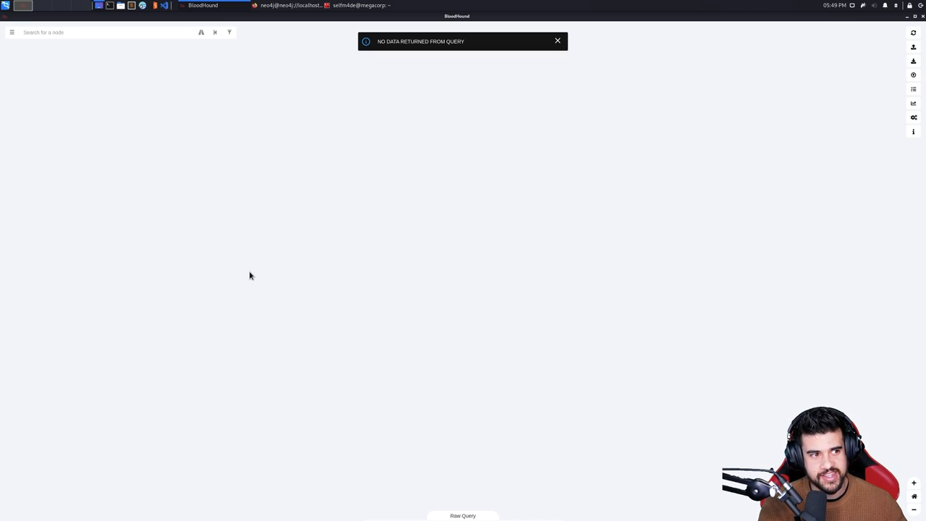
left_click(557, 40)
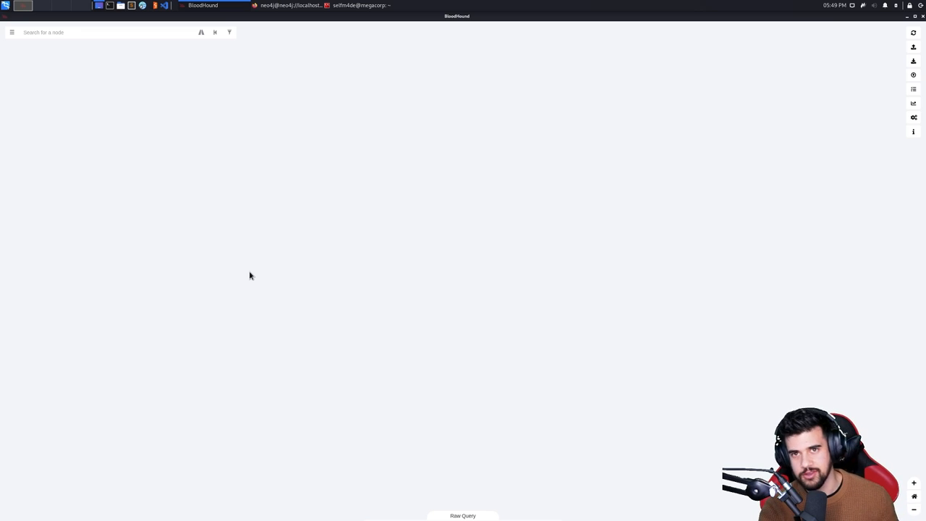
mouse_move(79, 226)
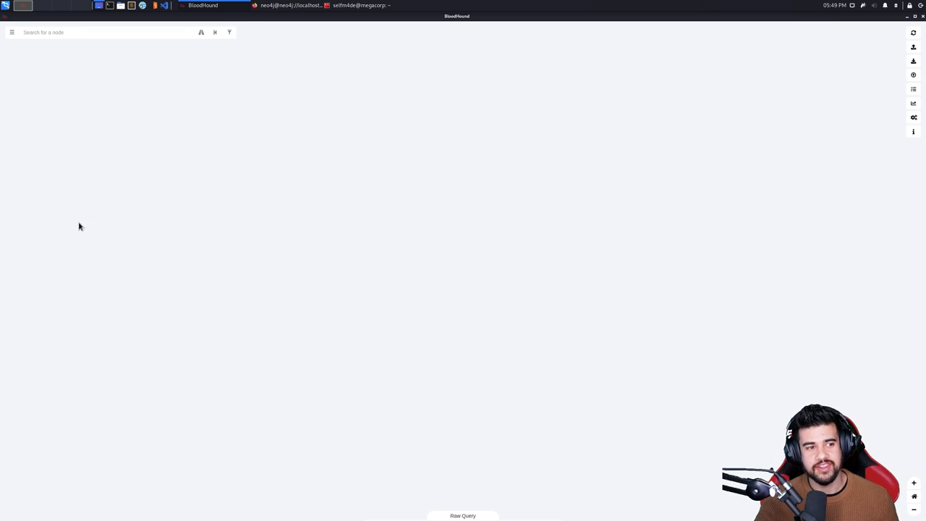